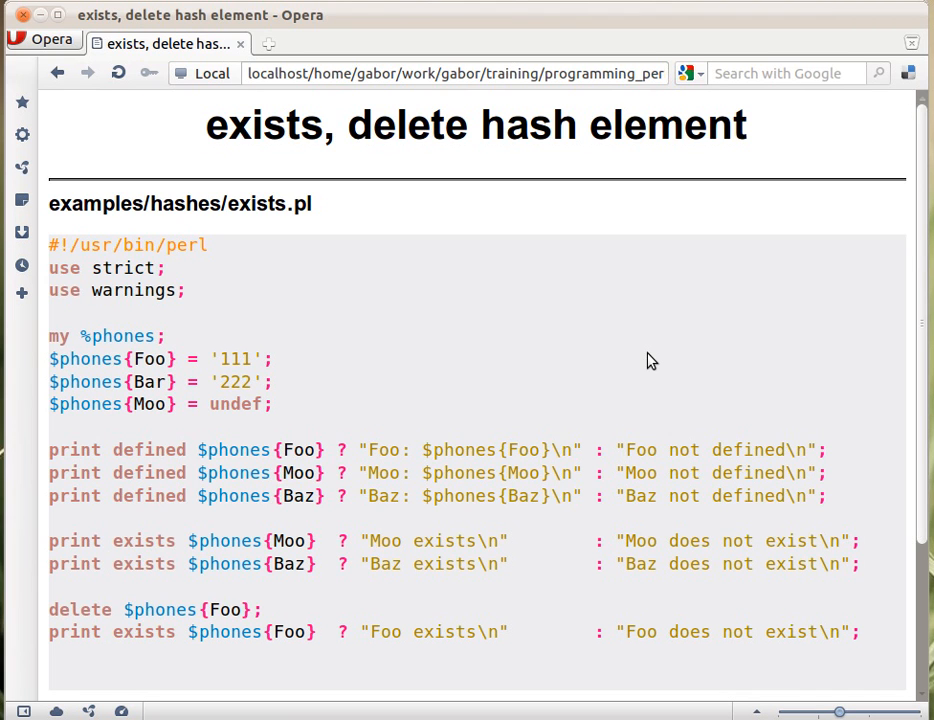
{"action": "mouse_move", "coordinate": [160, 560]}
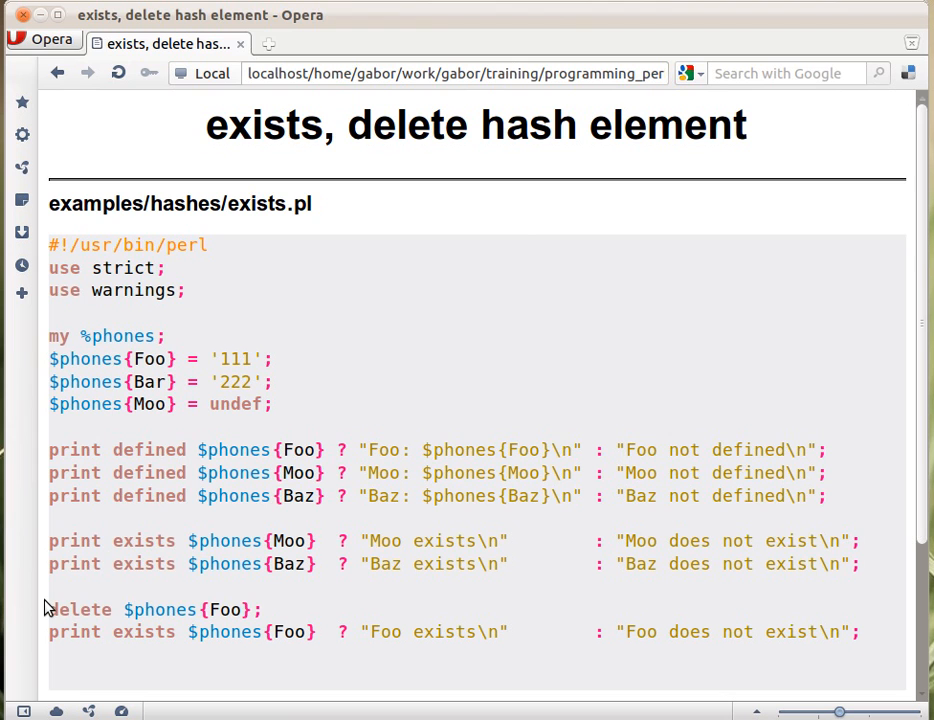
{"action": "mouse_move", "coordinate": [150, 378]}
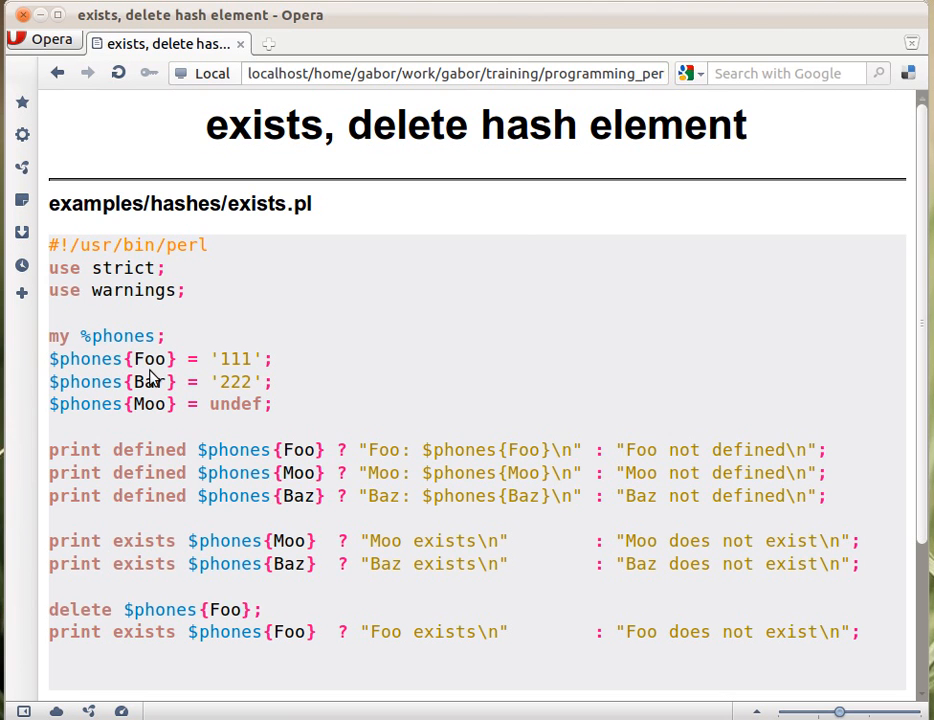
{"action": "mouse_move", "coordinate": [112, 380]}
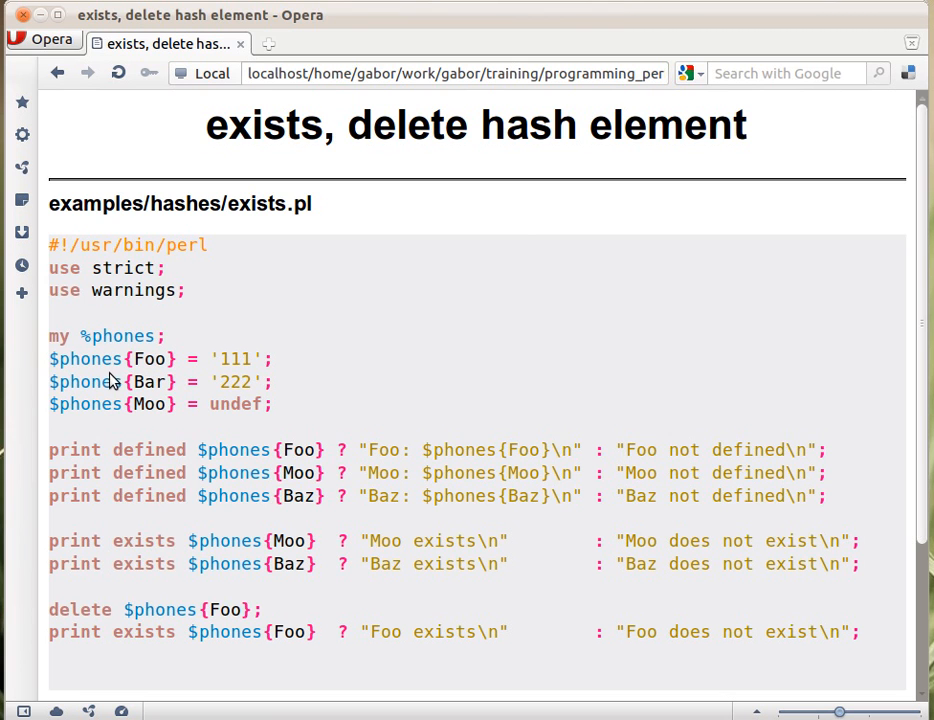
{"action": "mouse_move", "coordinate": [150, 398]}
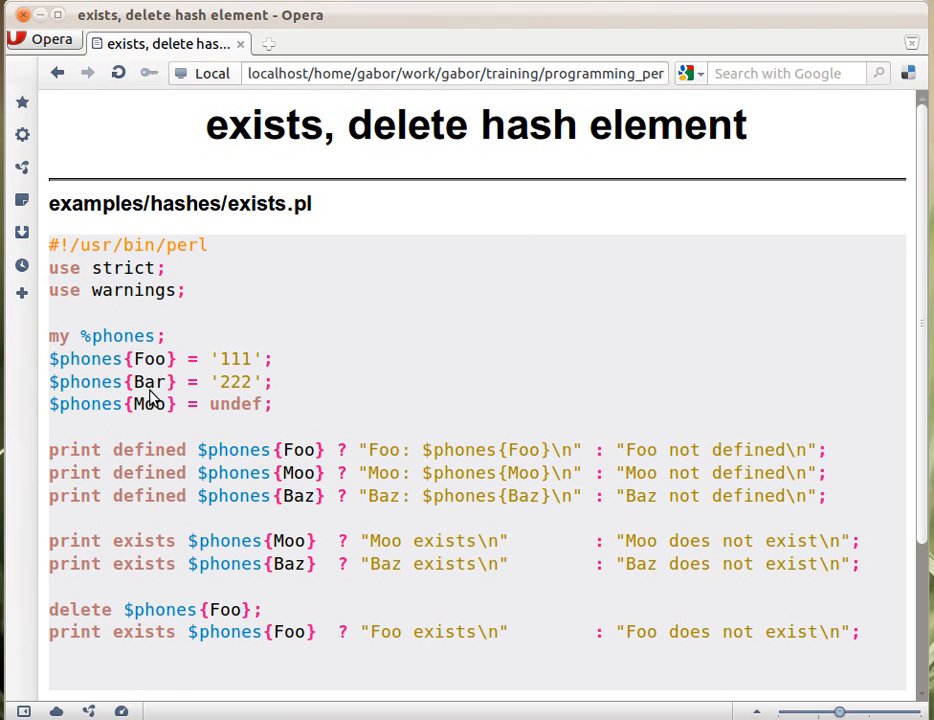
{"action": "mouse_move", "coordinate": [257, 398]}
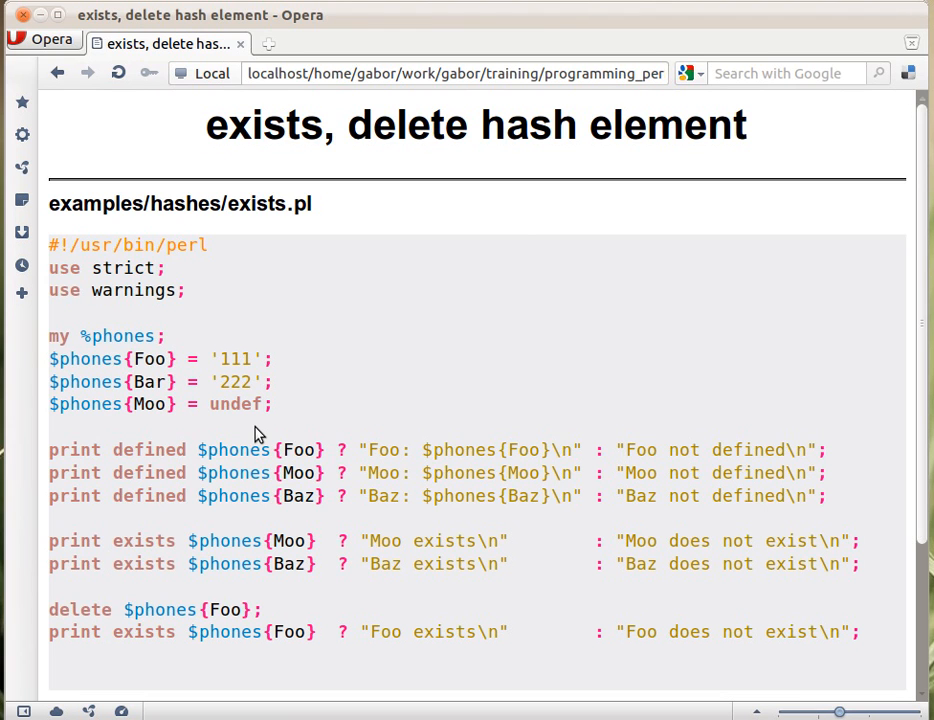
{"action": "scroll", "scroll_direction": "down", "scroll_amount": 3}
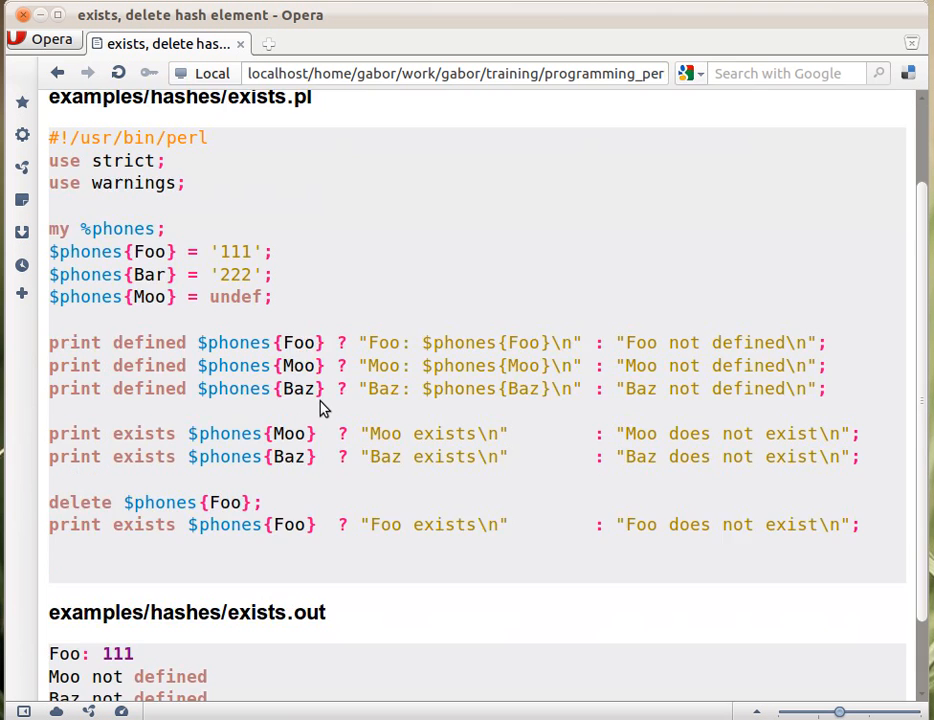
{"action": "scroll", "scroll_direction": "down", "scroll_amount": 3}
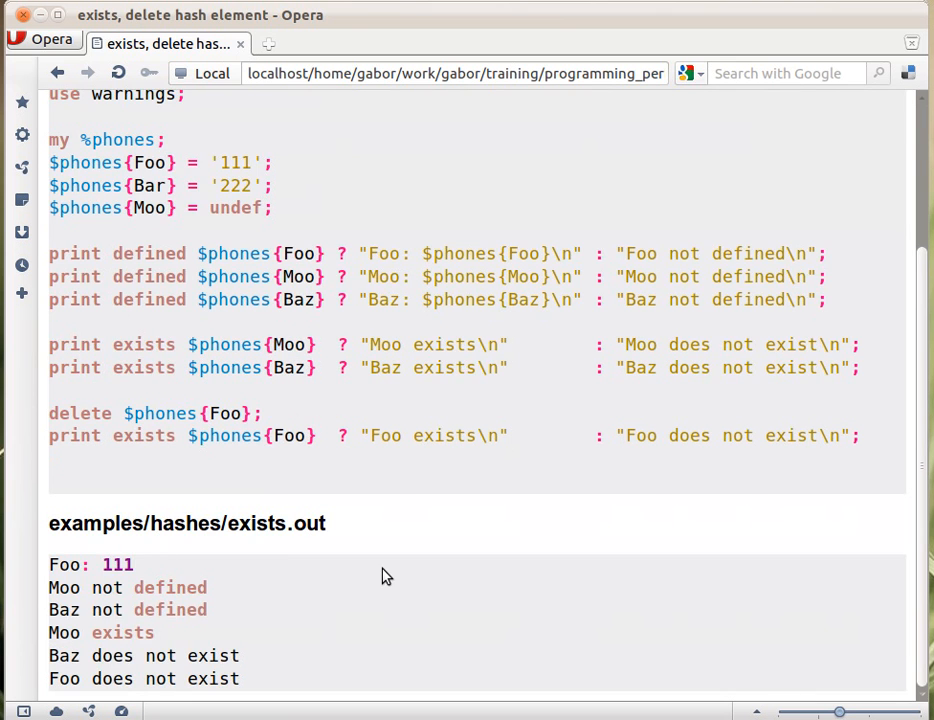
{"action": "mouse_move", "coordinate": [490, 574]}
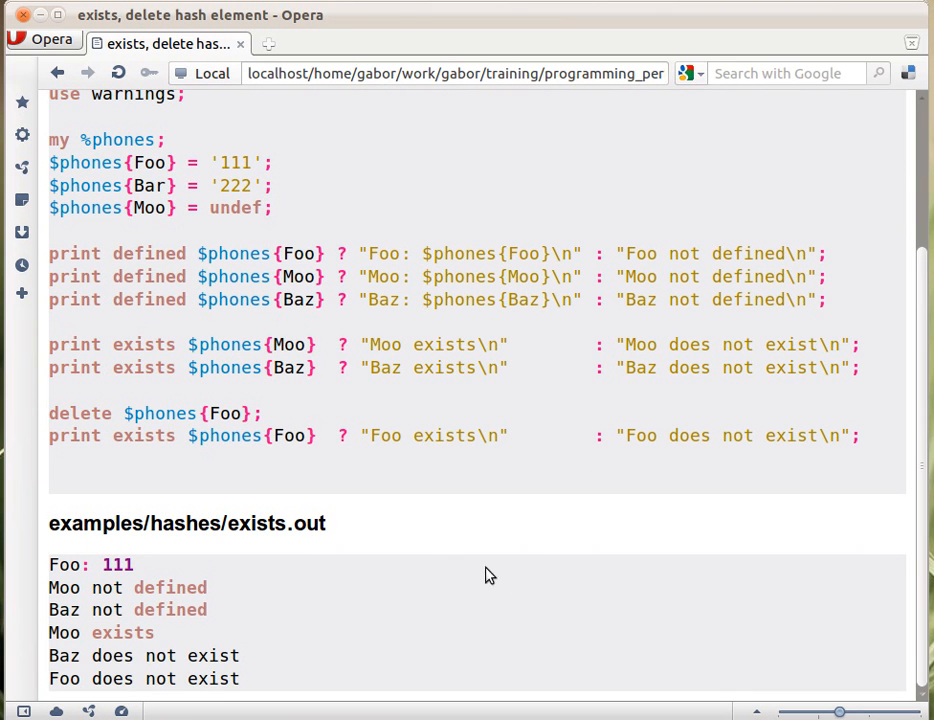
{"action": "mouse_move", "coordinate": [270, 640]}
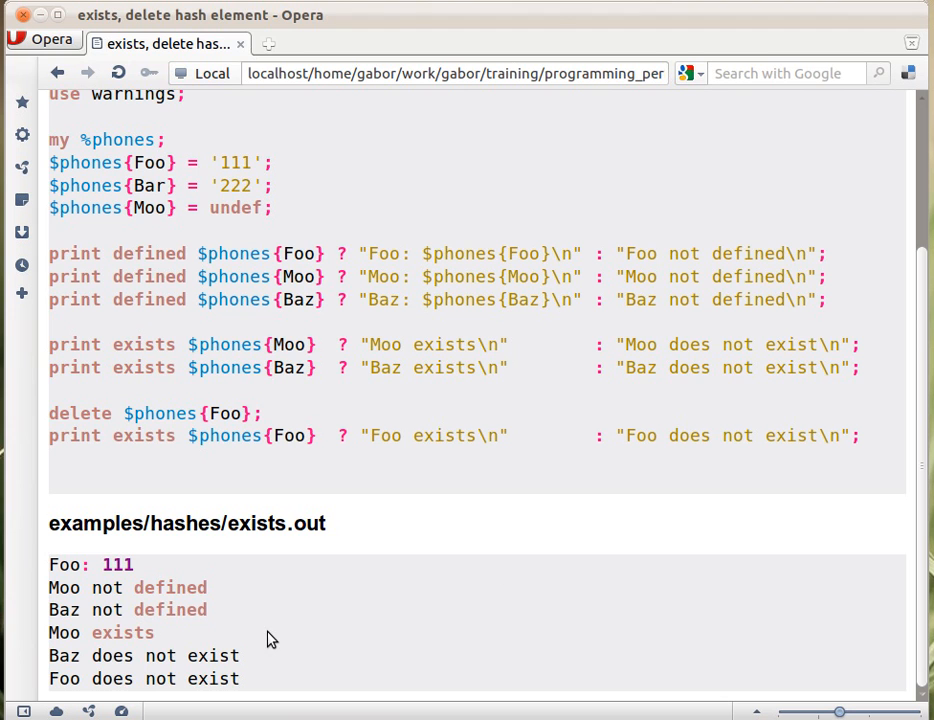
{"action": "mouse_move", "coordinate": [148, 270]}
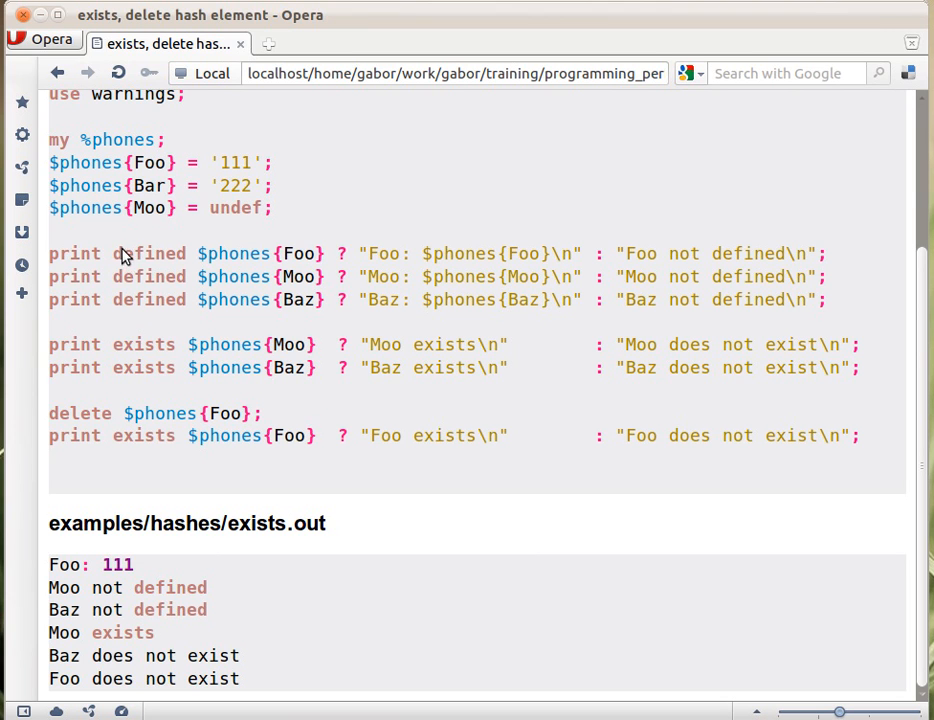
{"action": "mouse_move", "coordinate": [363, 258]}
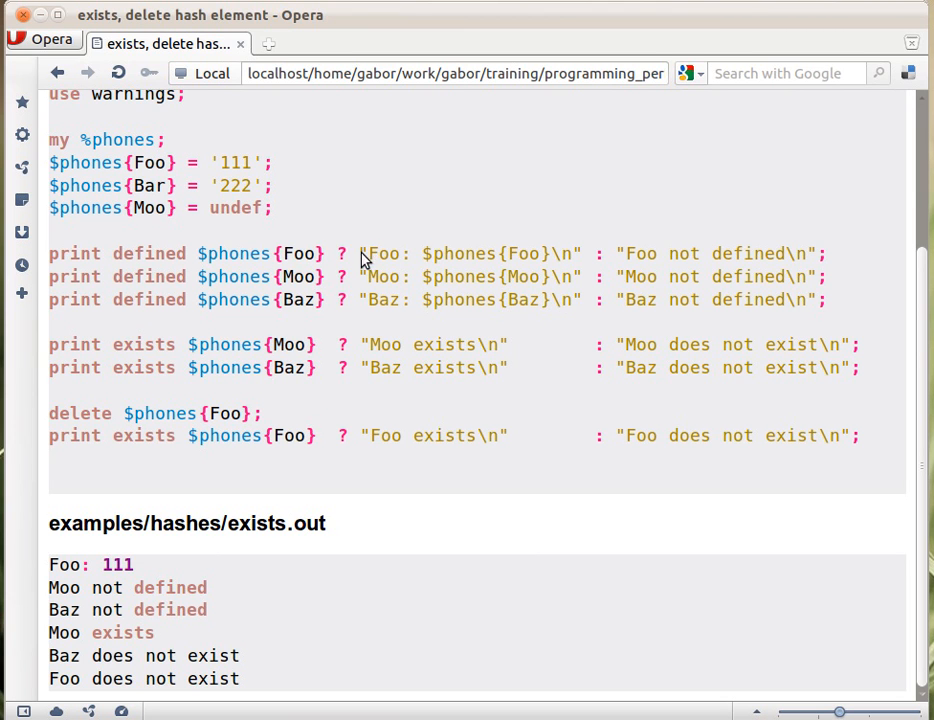
{"action": "mouse_move", "coordinate": [594, 255]}
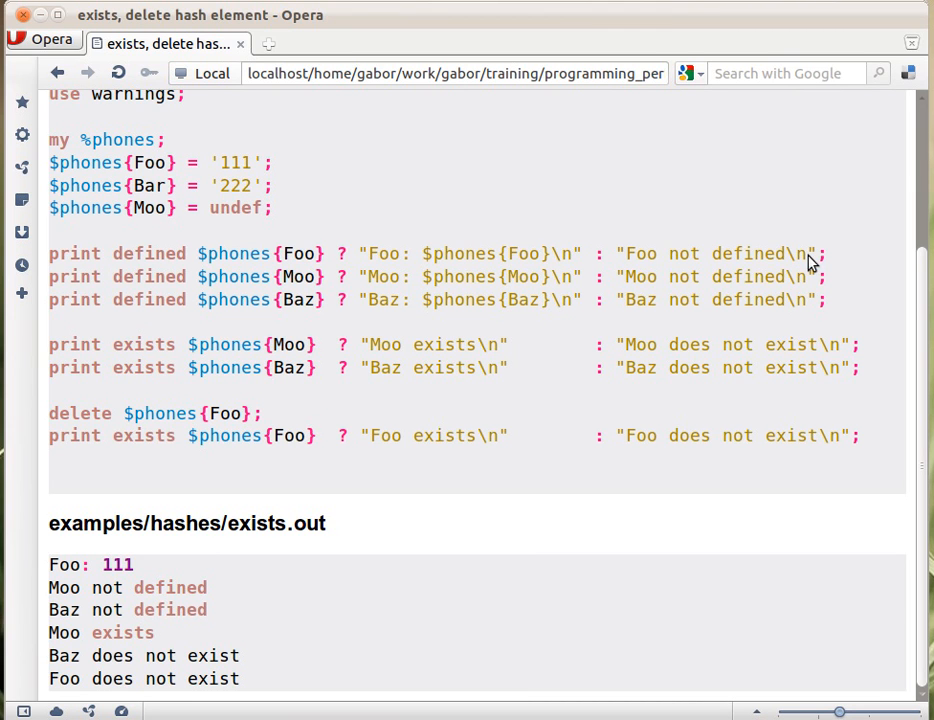
{"action": "mouse_move", "coordinate": [45, 267]}
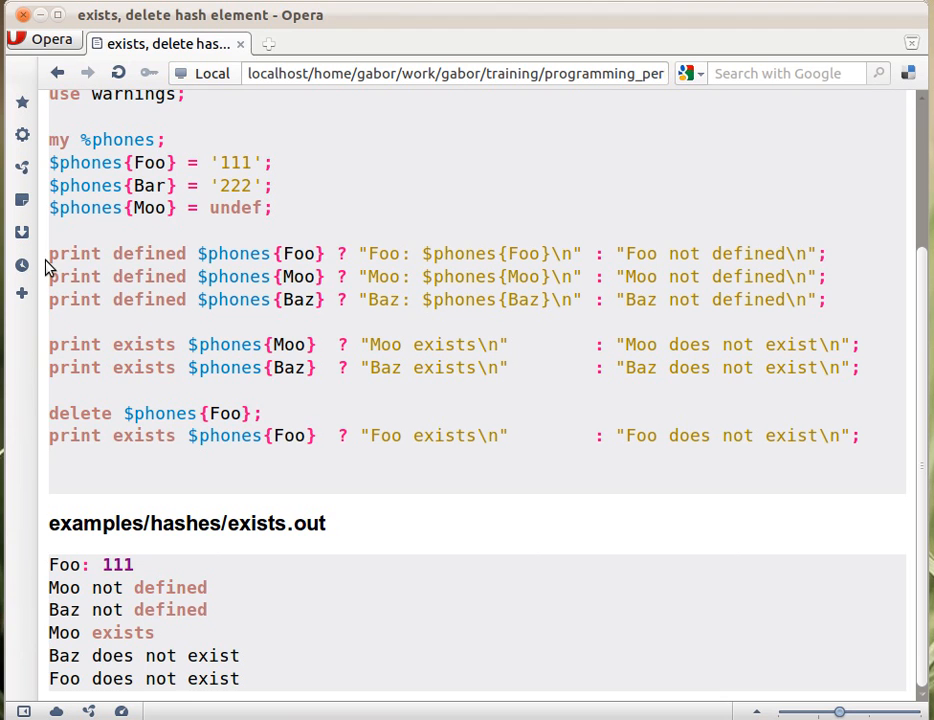
{"action": "mouse_move", "coordinate": [315, 272]}
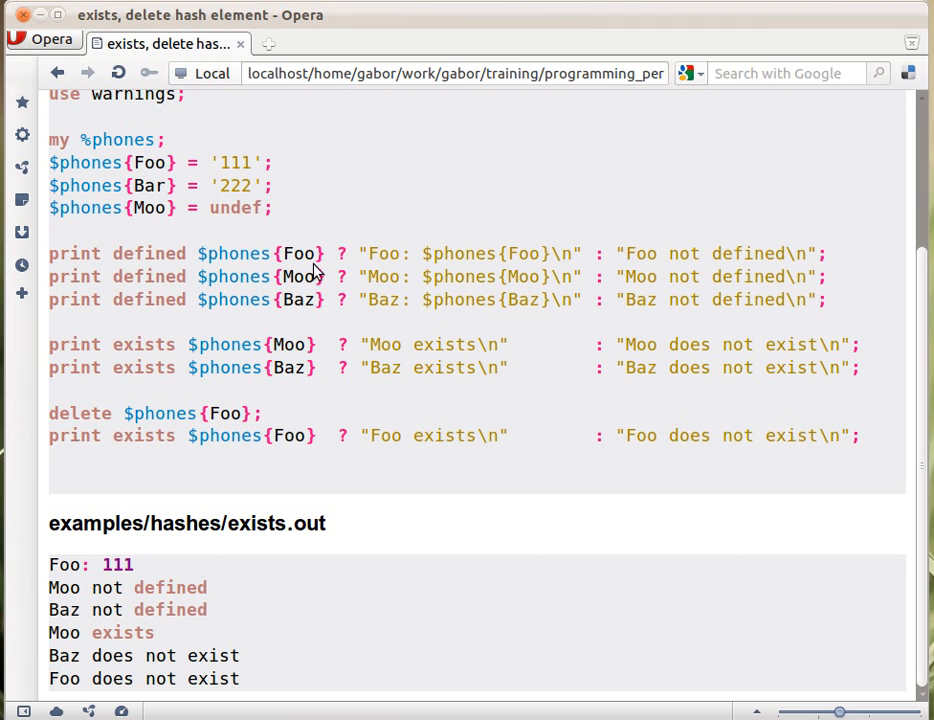
{"action": "mouse_move", "coordinate": [397, 267]}
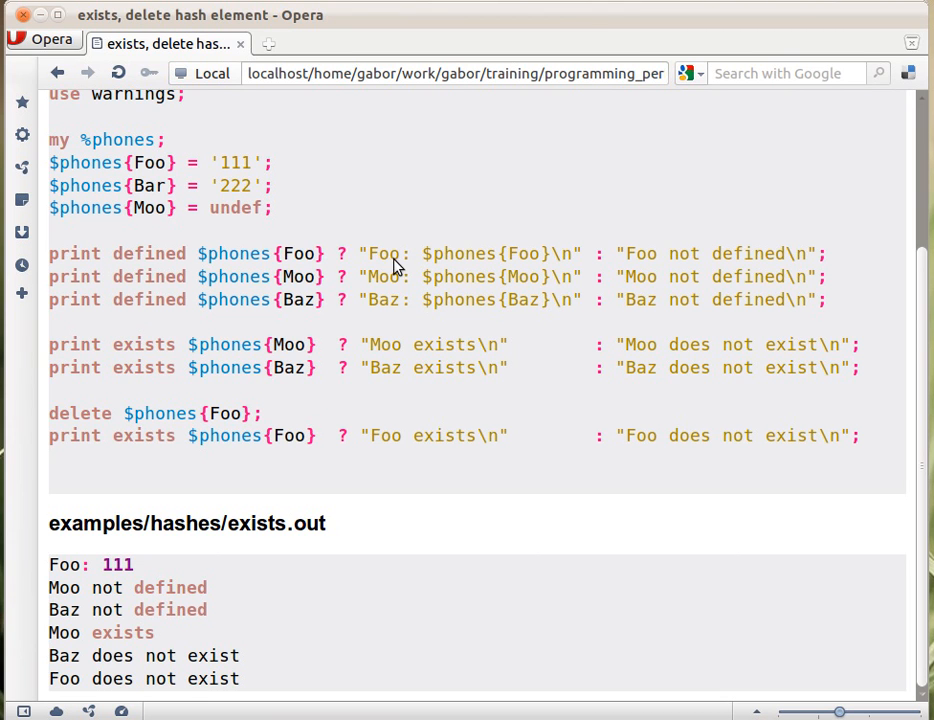
{"action": "mouse_move", "coordinate": [756, 258]}
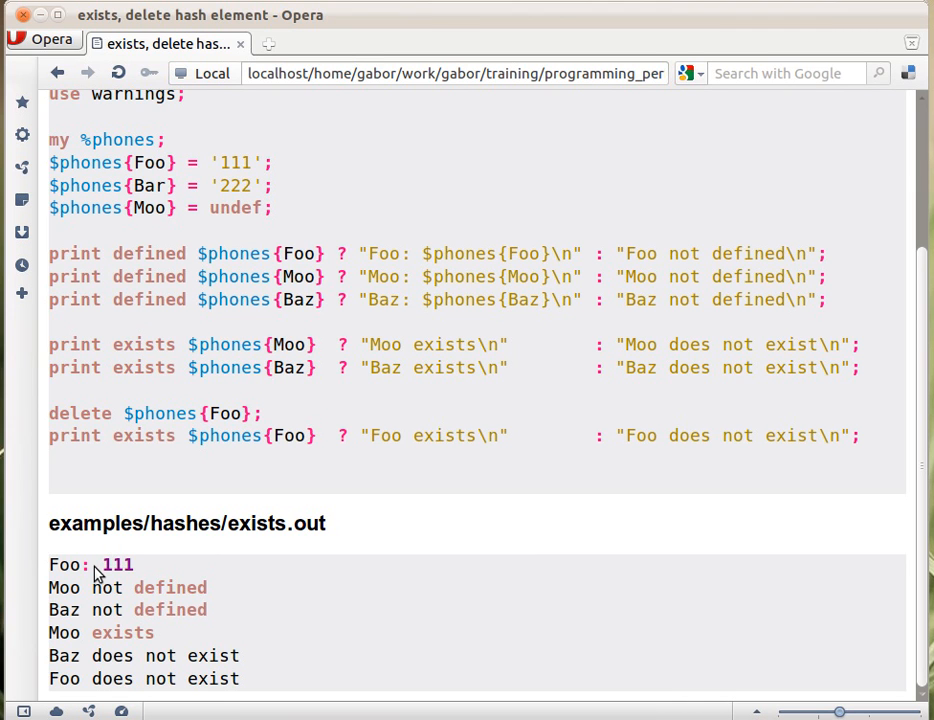
{"action": "mouse_move", "coordinate": [318, 283]}
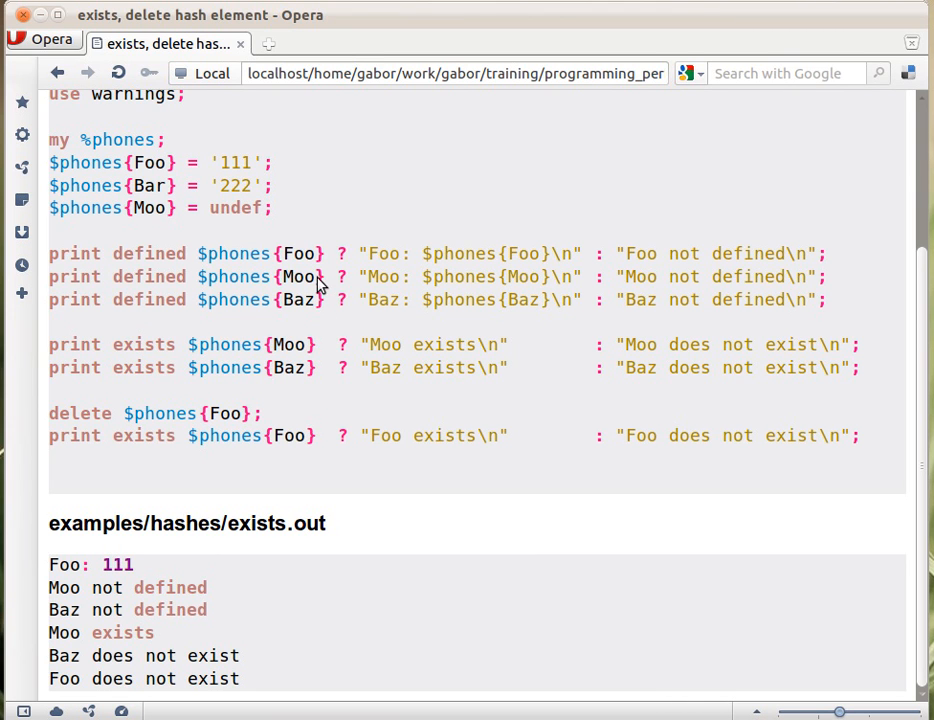
{"action": "mouse_move", "coordinate": [165, 600]}
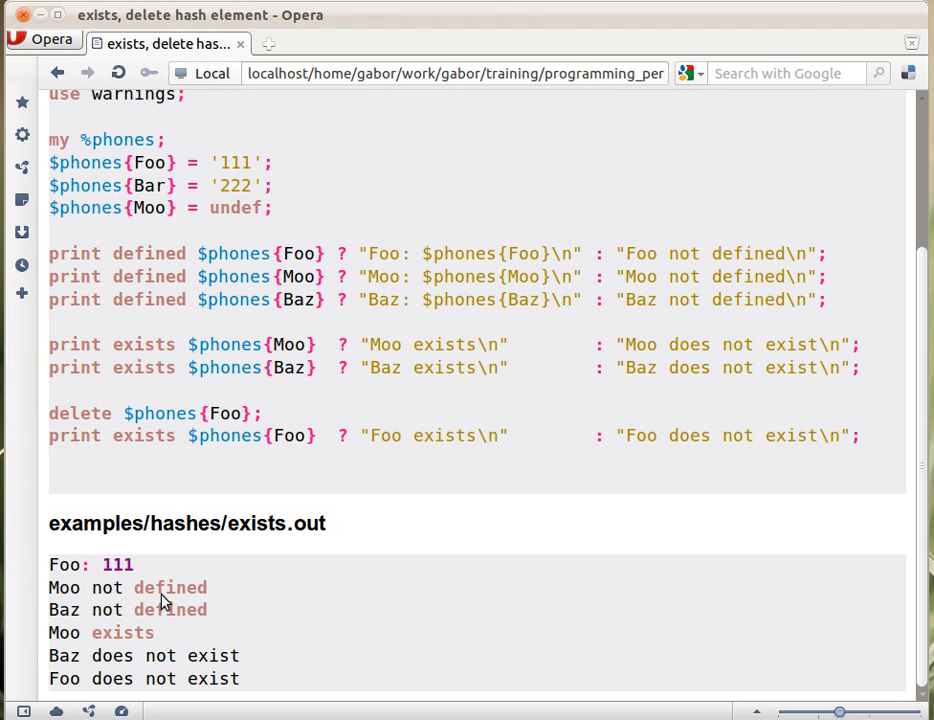
{"action": "mouse_move", "coordinate": [275, 225]}
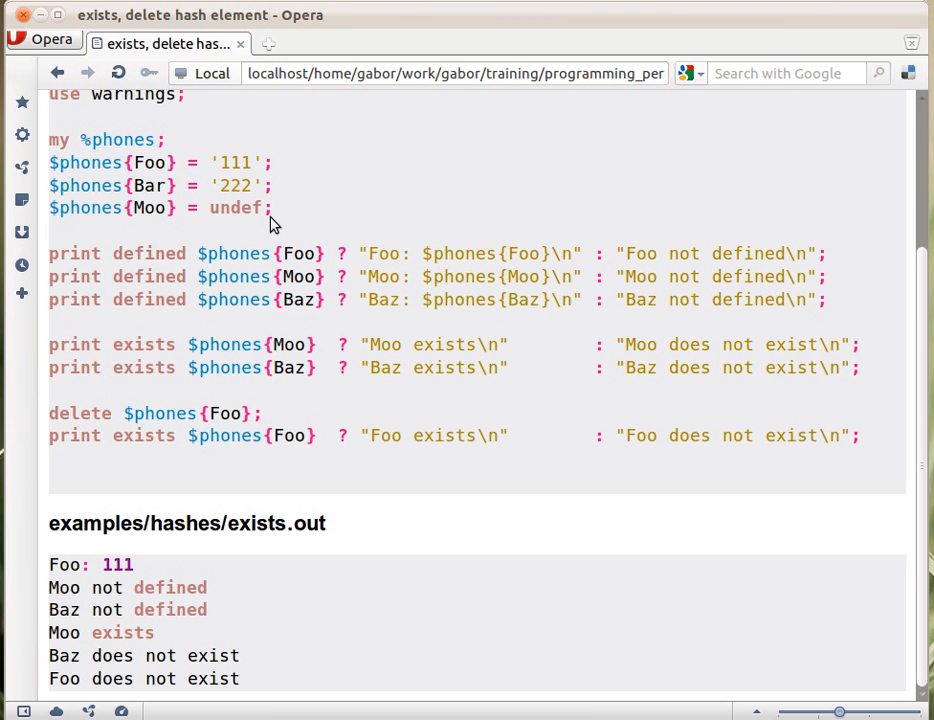
{"action": "mouse_move", "coordinate": [312, 317]}
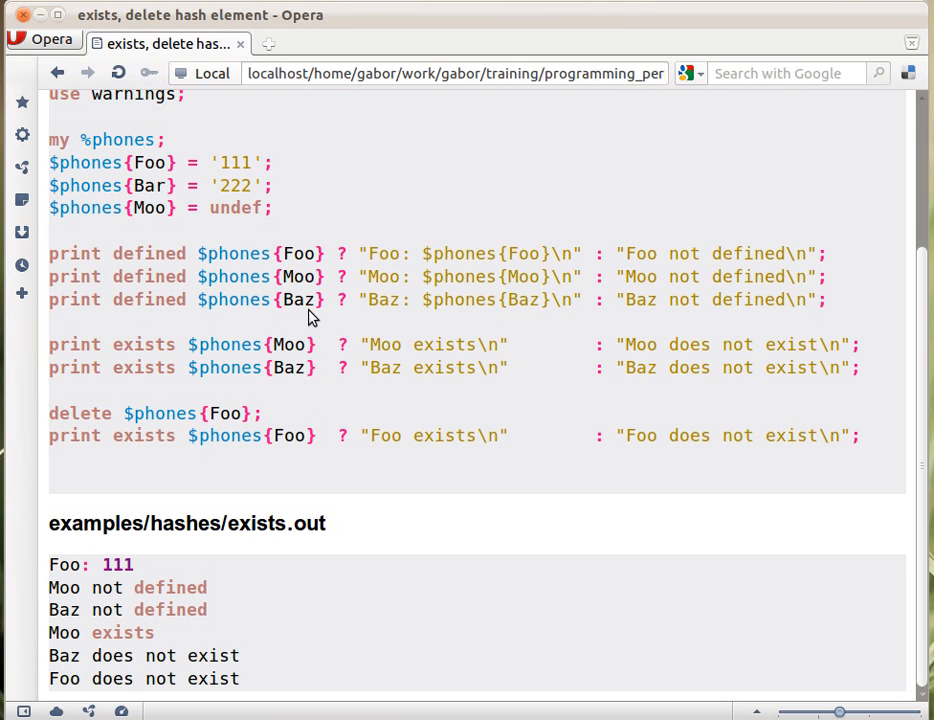
{"action": "mouse_move", "coordinate": [152, 630]}
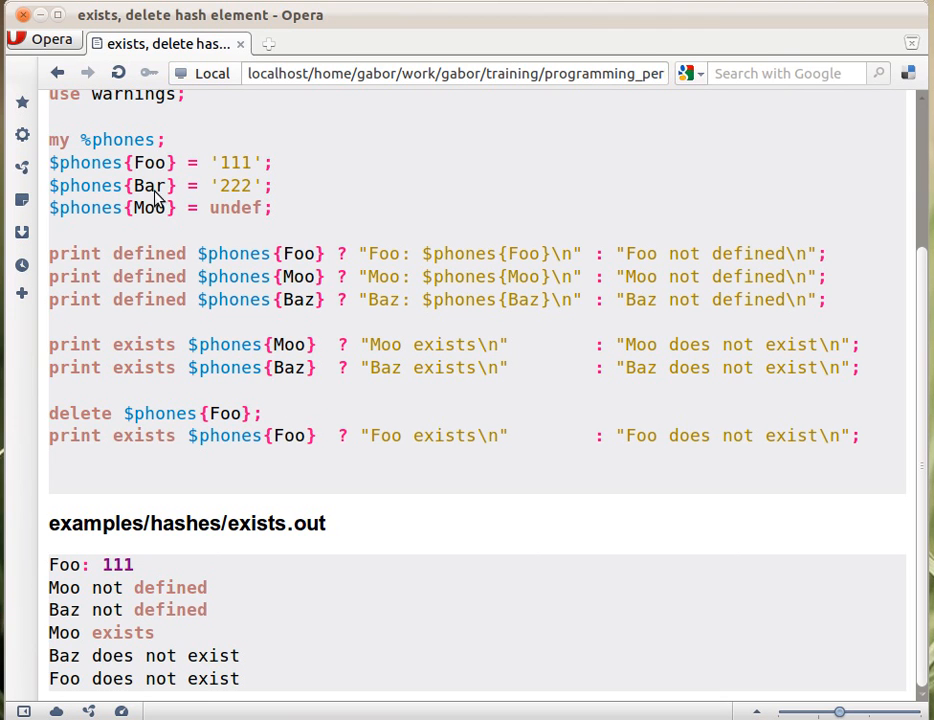
{"action": "mouse_move", "coordinate": [200, 255]}
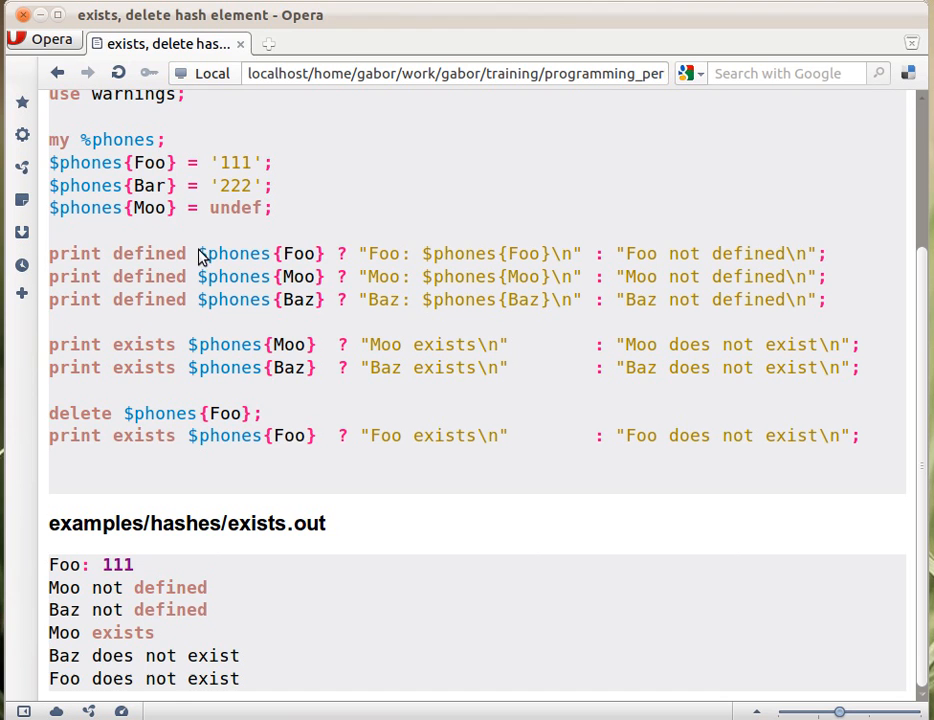
{"action": "mouse_move", "coordinate": [207, 208]}
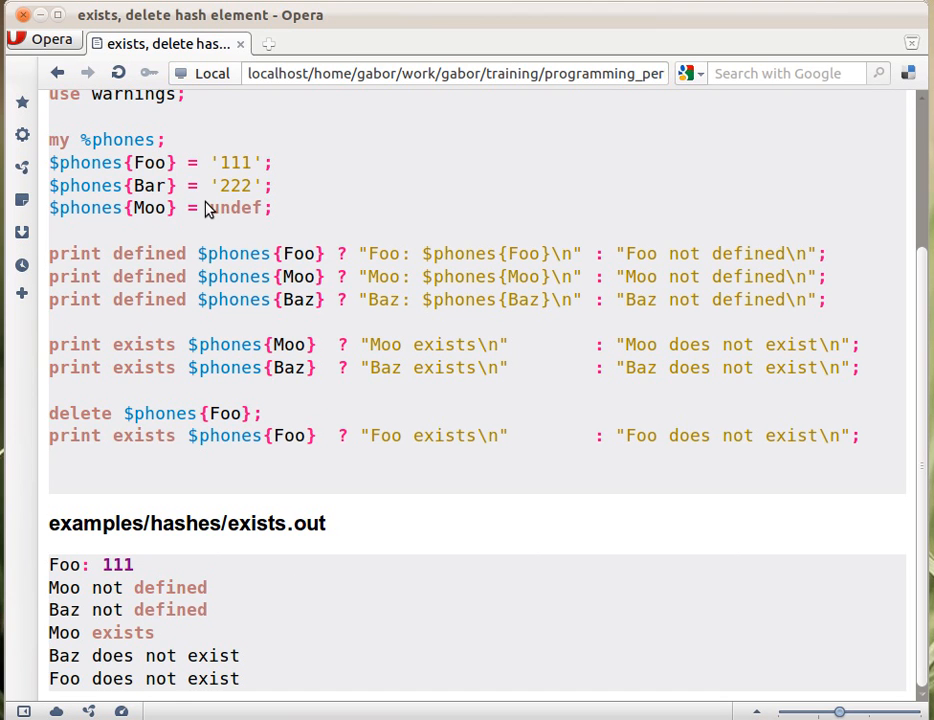
{"action": "mouse_move", "coordinate": [300, 356]}
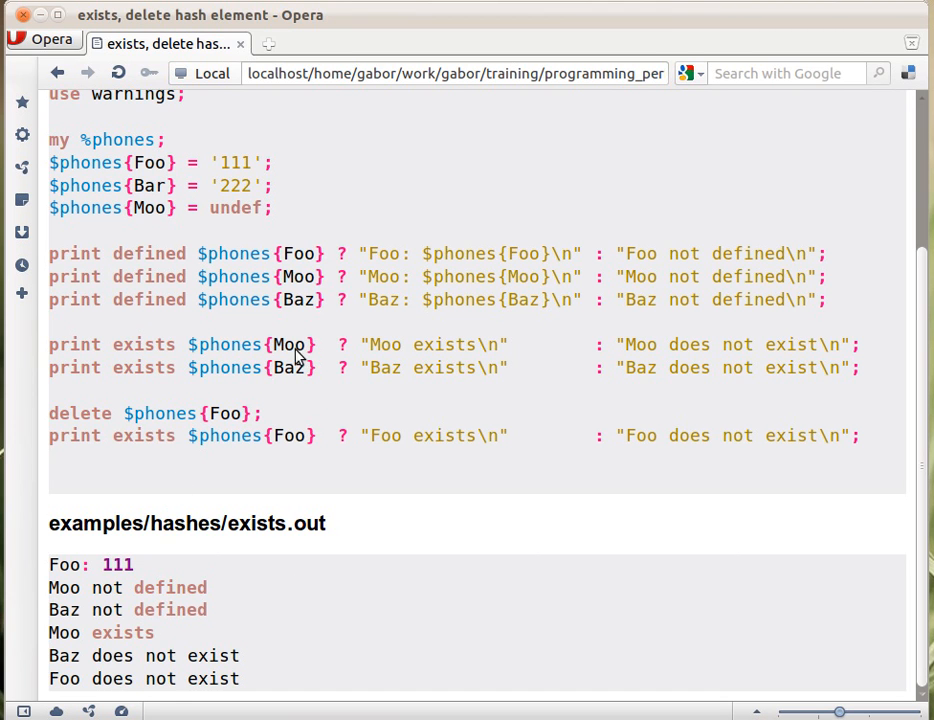
{"action": "mouse_move", "coordinate": [113, 550]}
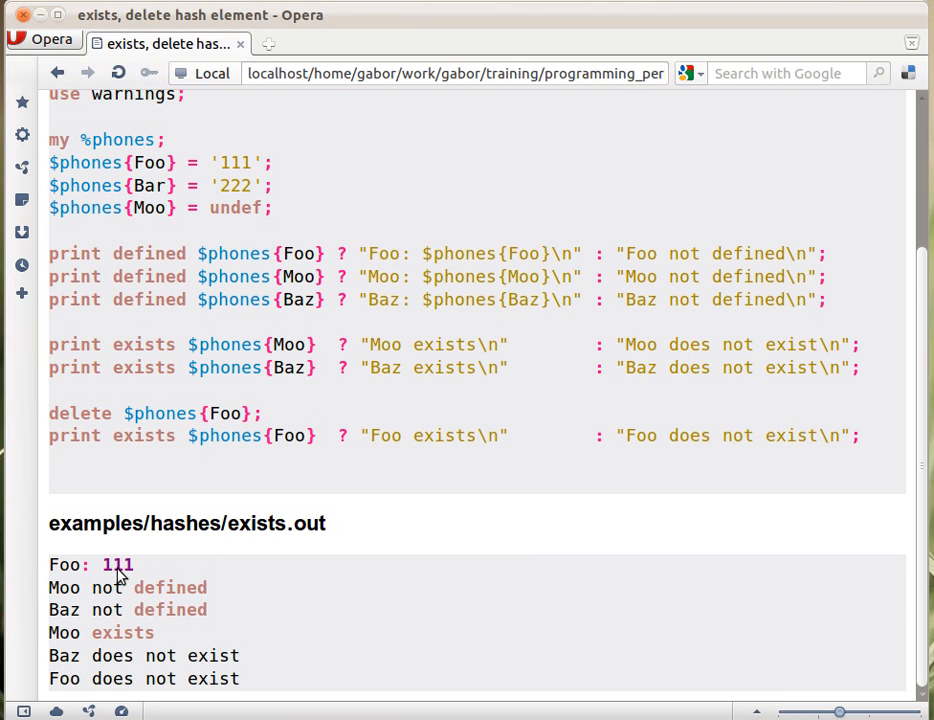
{"action": "mouse_move", "coordinate": [173, 222]}
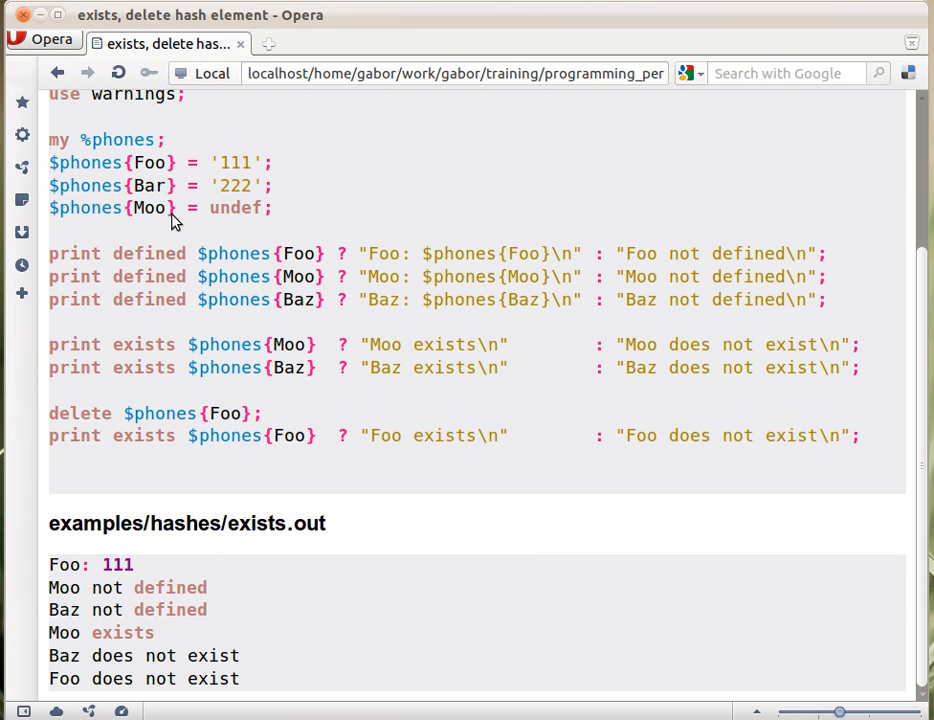
{"action": "mouse_move", "coordinate": [250, 223]}
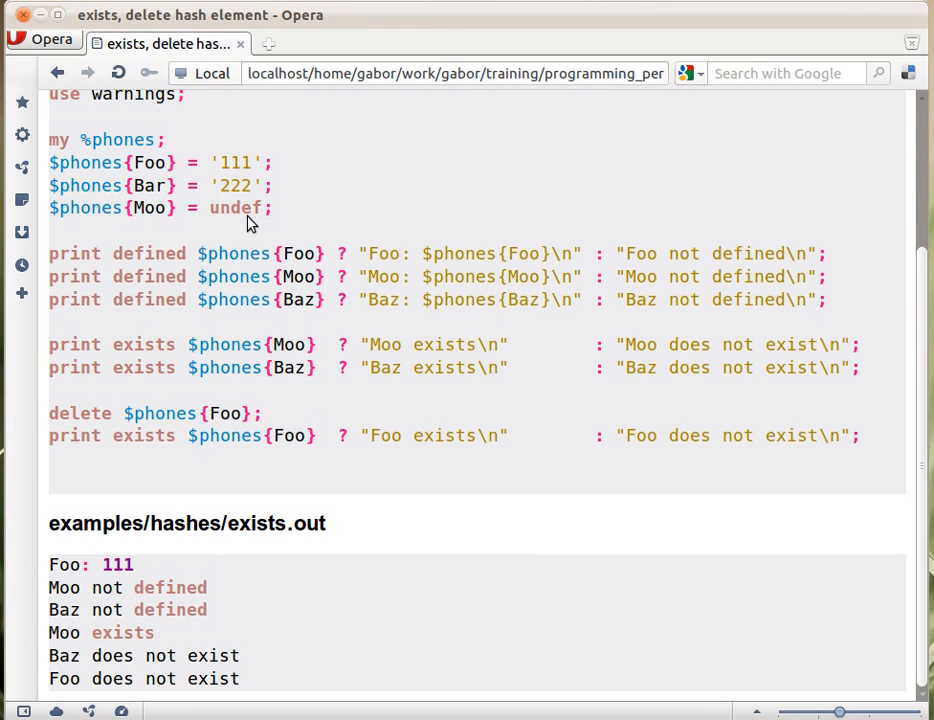
{"action": "mouse_move", "coordinate": [212, 594]}
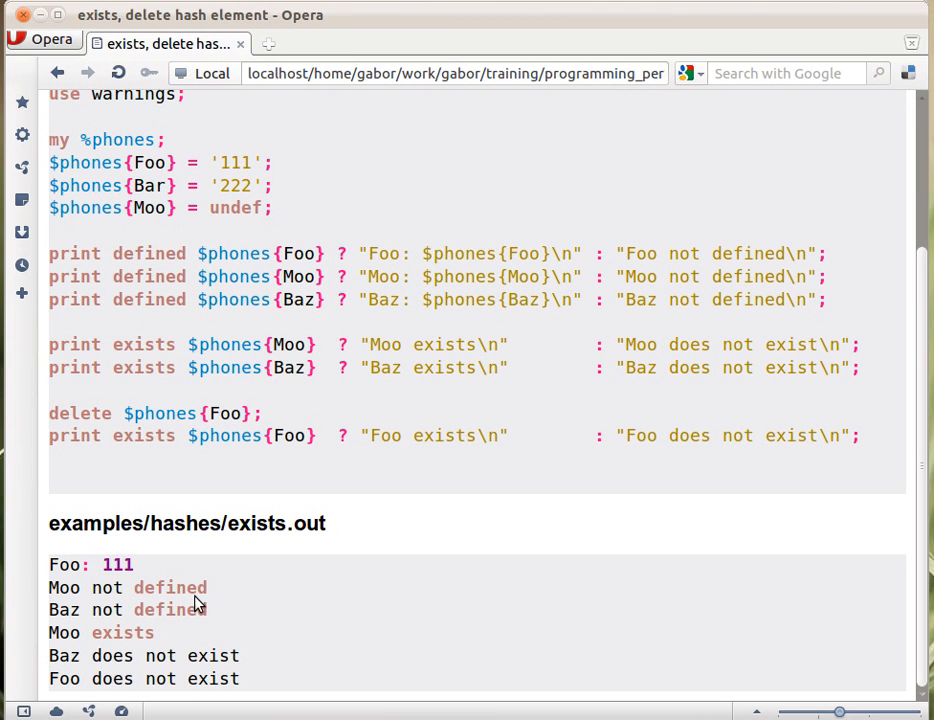
{"action": "mouse_move", "coordinate": [194, 616]}
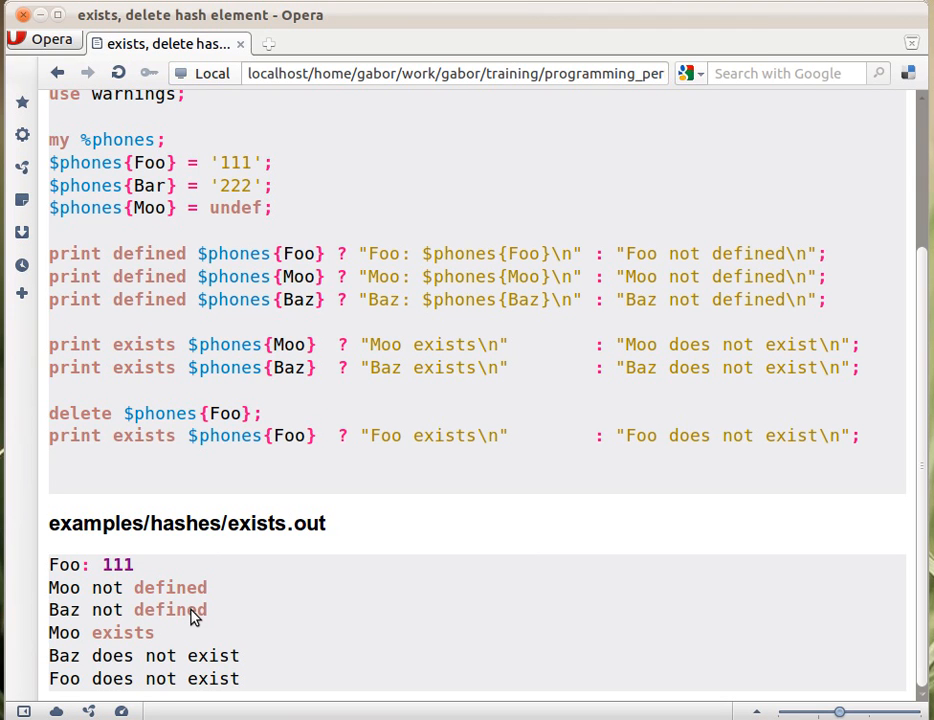
{"action": "mouse_move", "coordinate": [147, 361]}
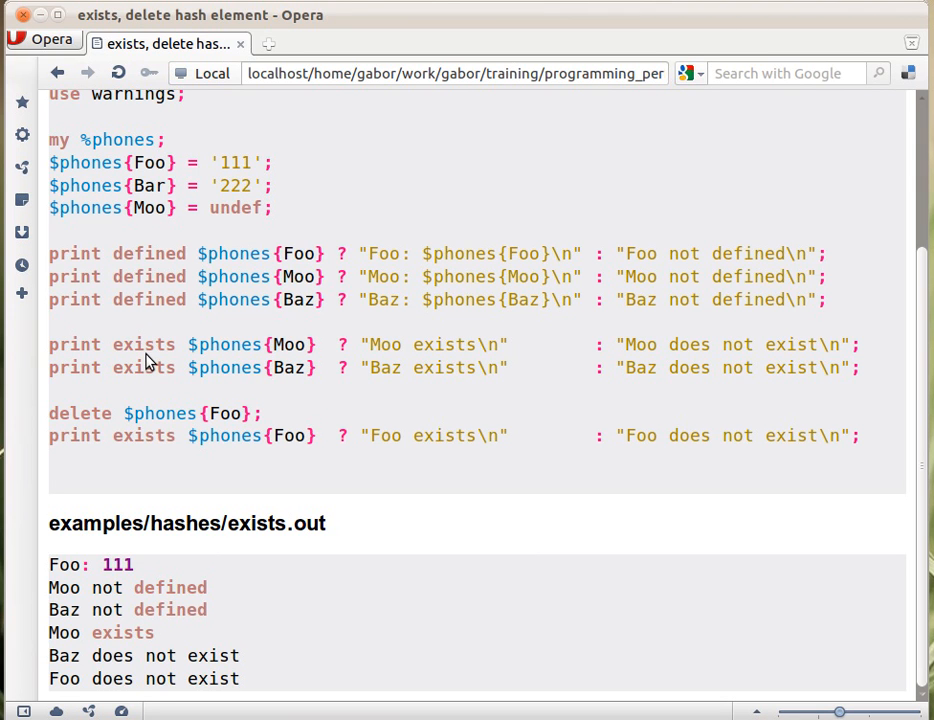
{"action": "mouse_move", "coordinate": [230, 362]}
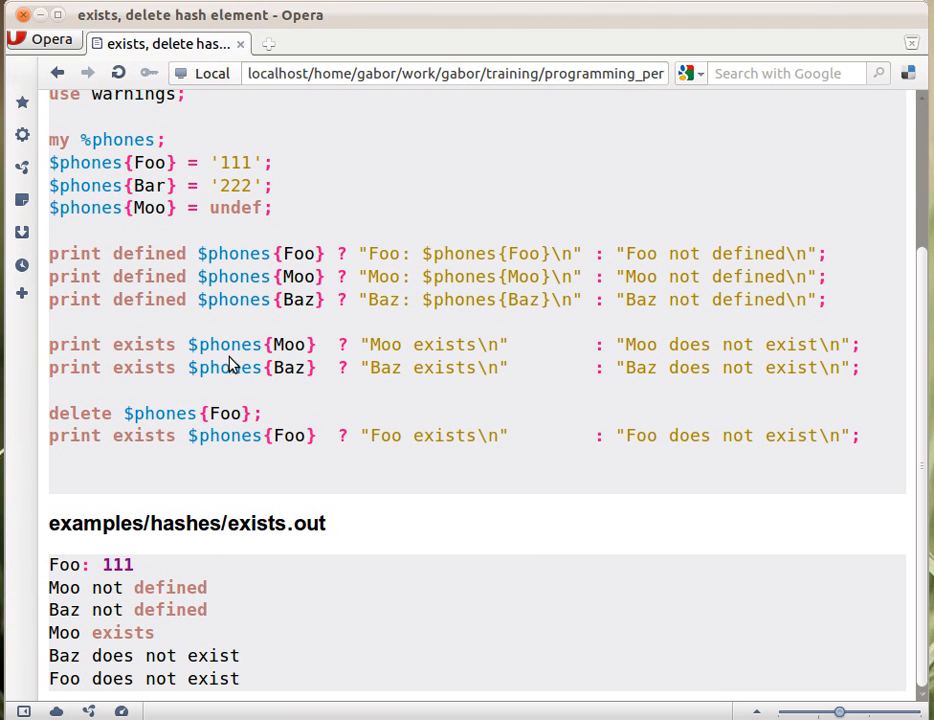
{"action": "mouse_move", "coordinate": [285, 358]}
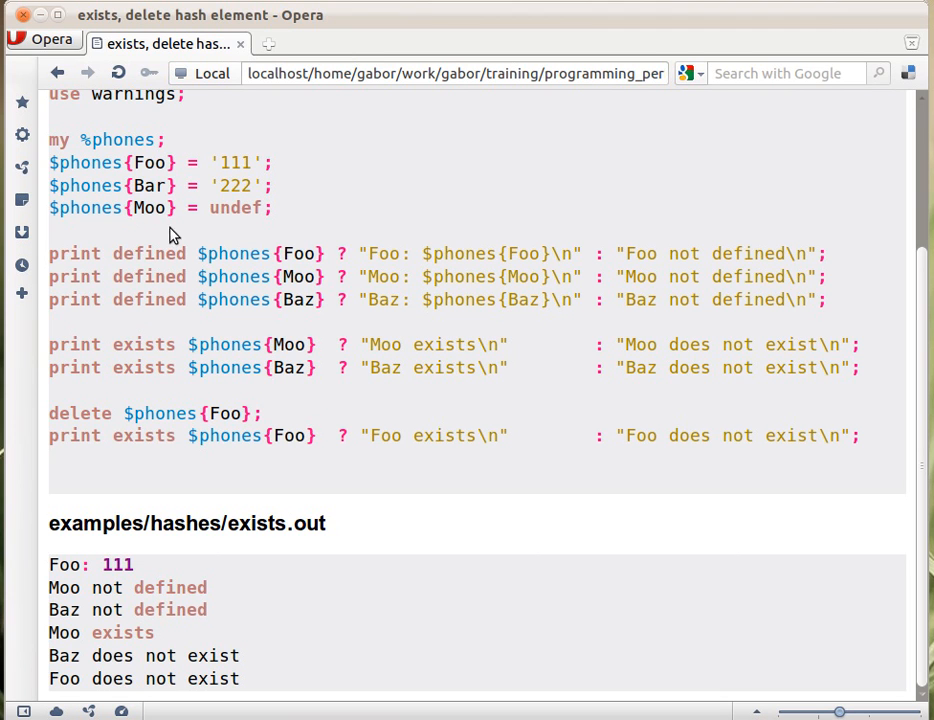
{"action": "mouse_move", "coordinate": [255, 418]}
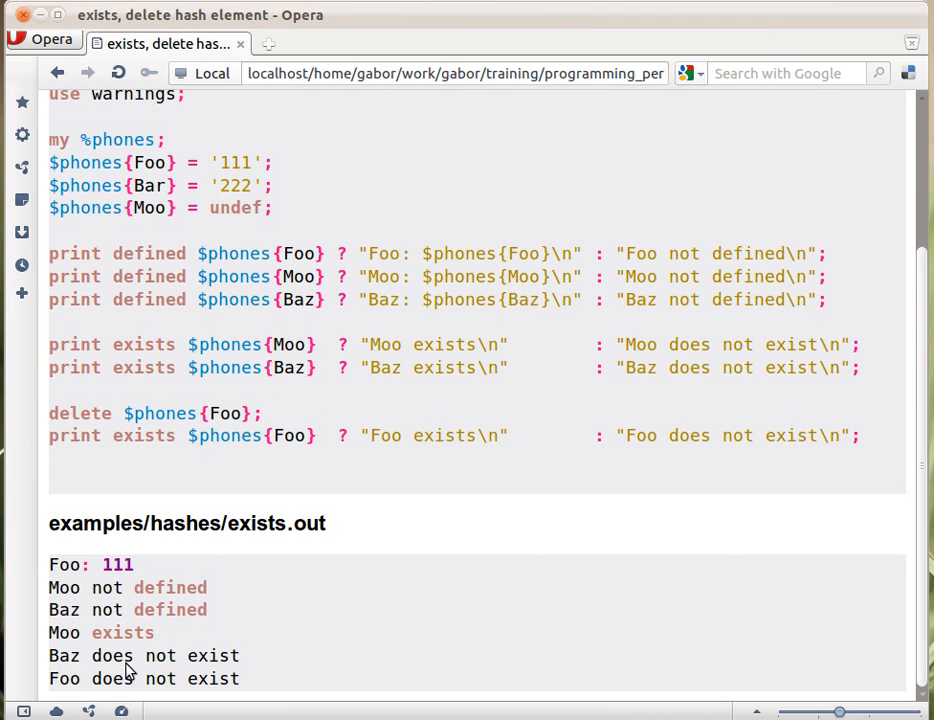
{"action": "mouse_move", "coordinate": [225, 670]}
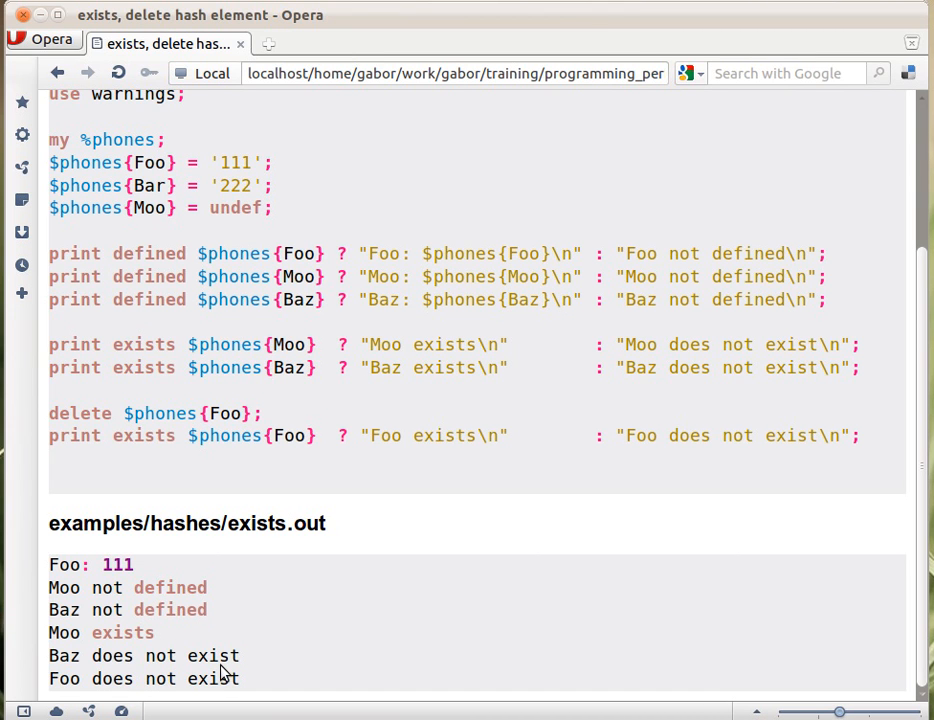
{"action": "mouse_move", "coordinate": [168, 375]}
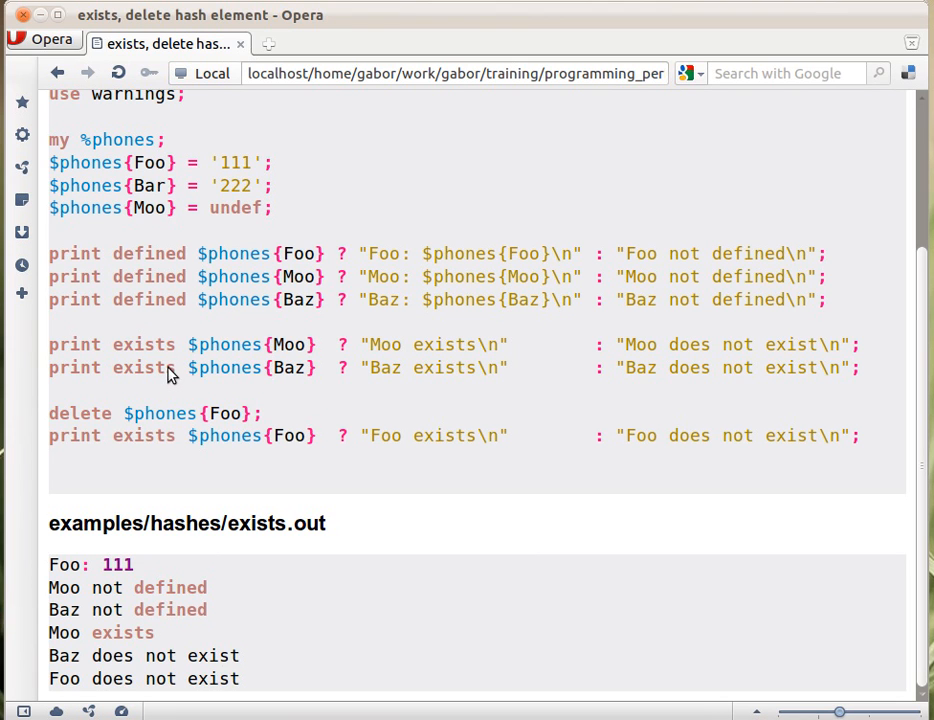
{"action": "mouse_move", "coordinate": [264, 417]}
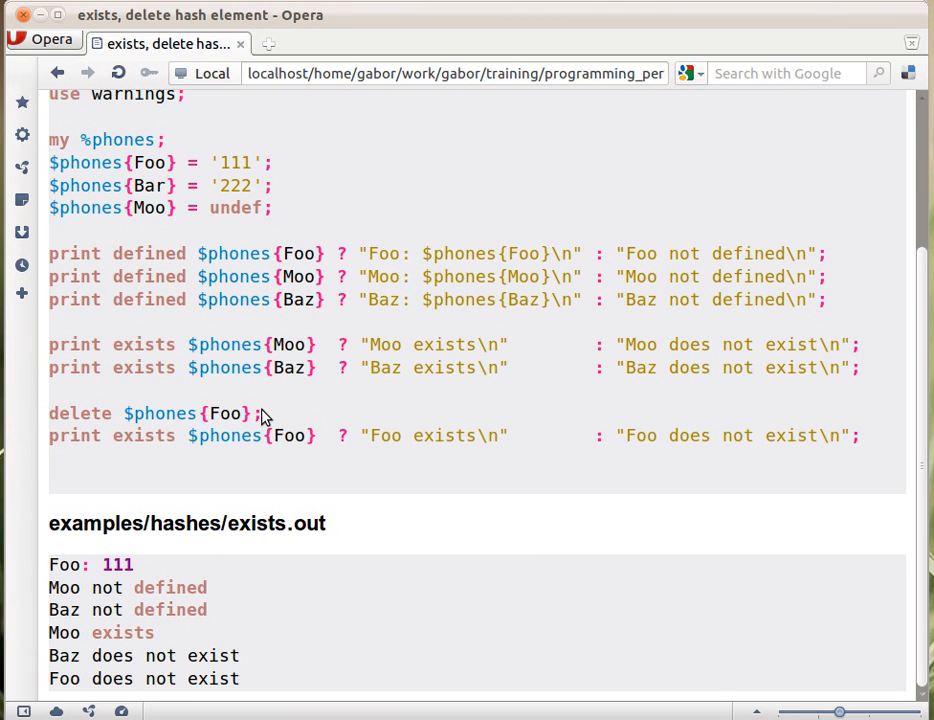
{"action": "mouse_move", "coordinate": [170, 382]}
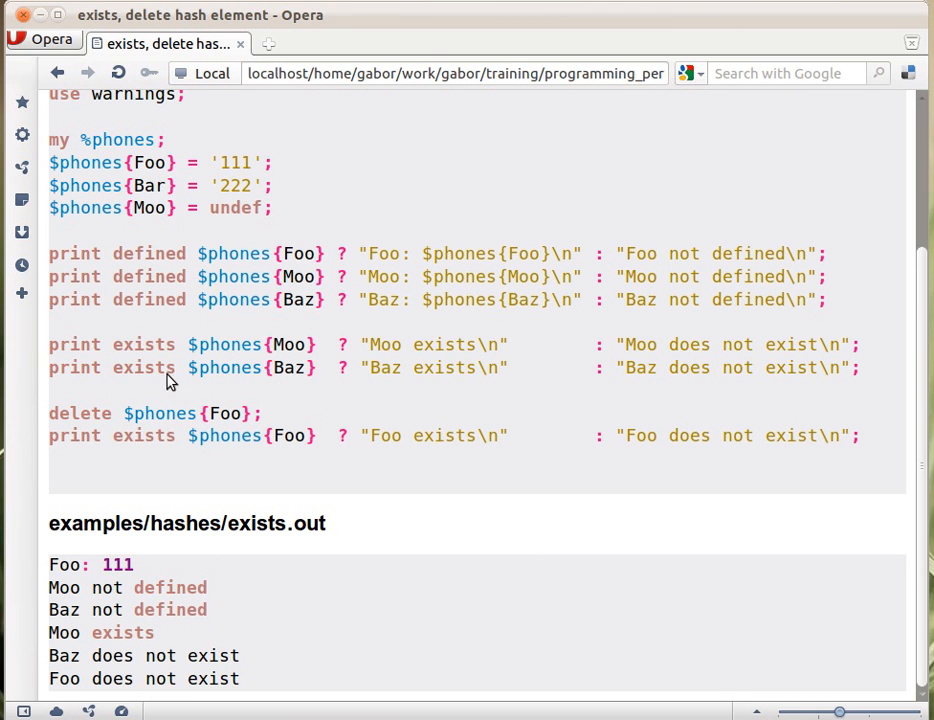
{"action": "mouse_move", "coordinate": [258, 218]}
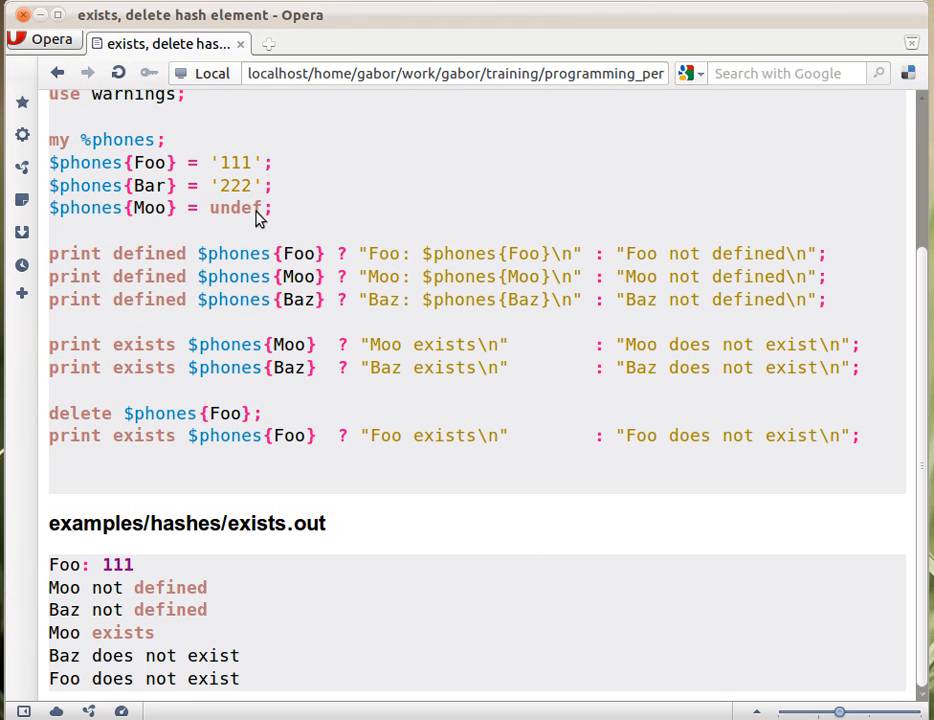
{"action": "mouse_move", "coordinate": [193, 238]}
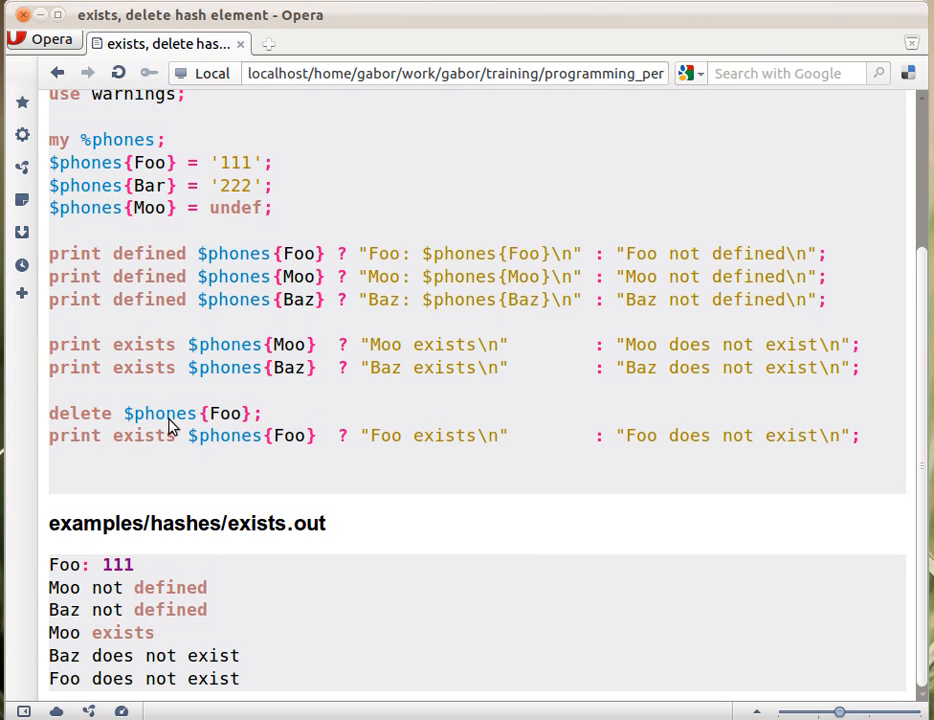
{"action": "mouse_move", "coordinate": [256, 414]}
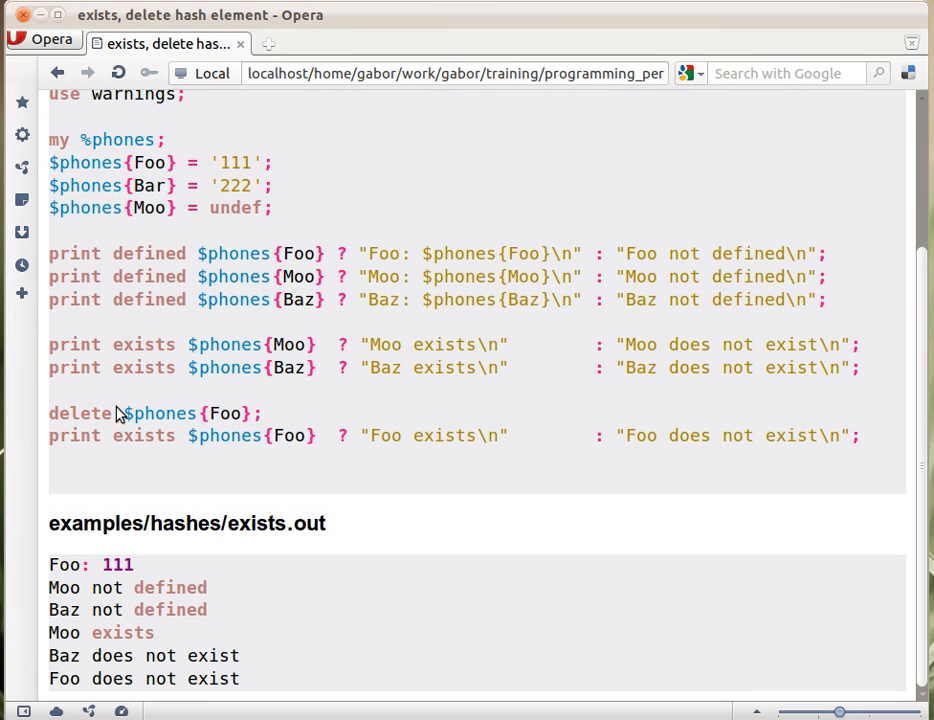
{"action": "mouse_move", "coordinate": [248, 418]}
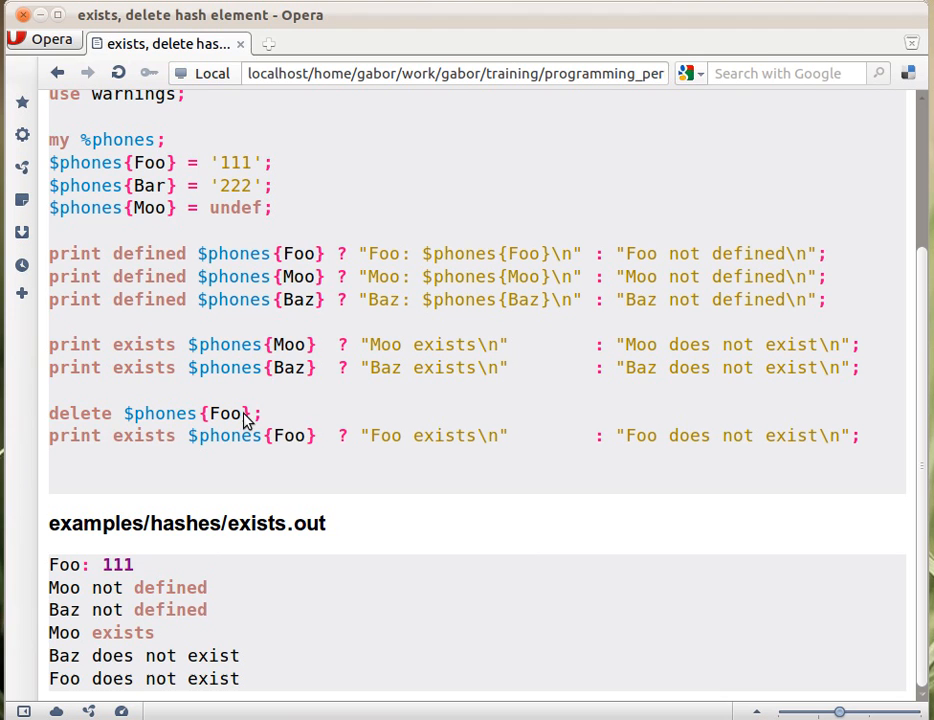
{"action": "mouse_move", "coordinate": [278, 427]}
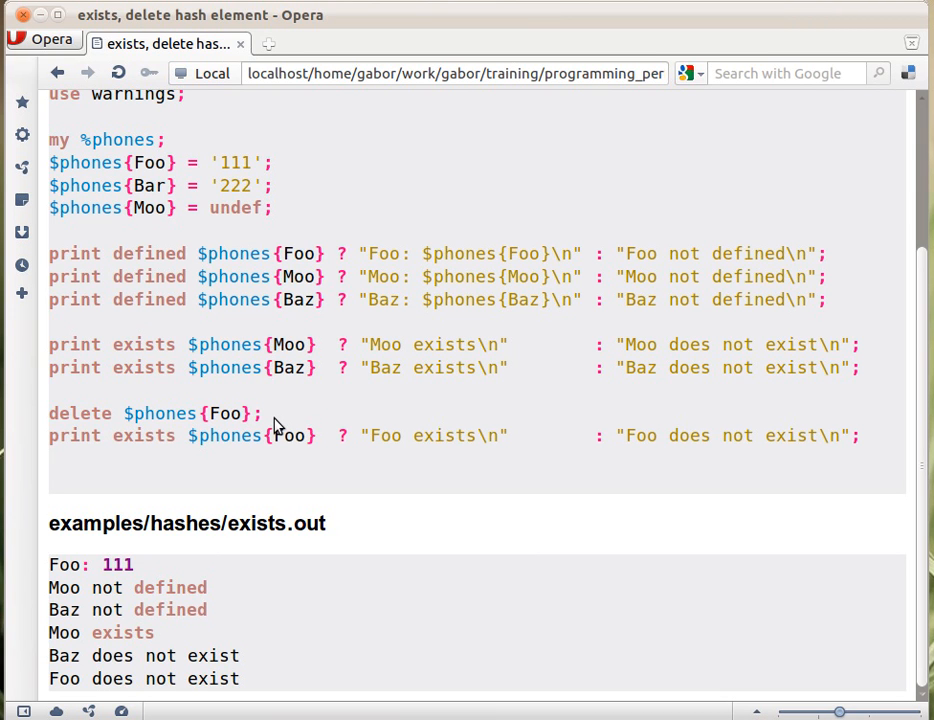
{"action": "mouse_move", "coordinate": [118, 448]}
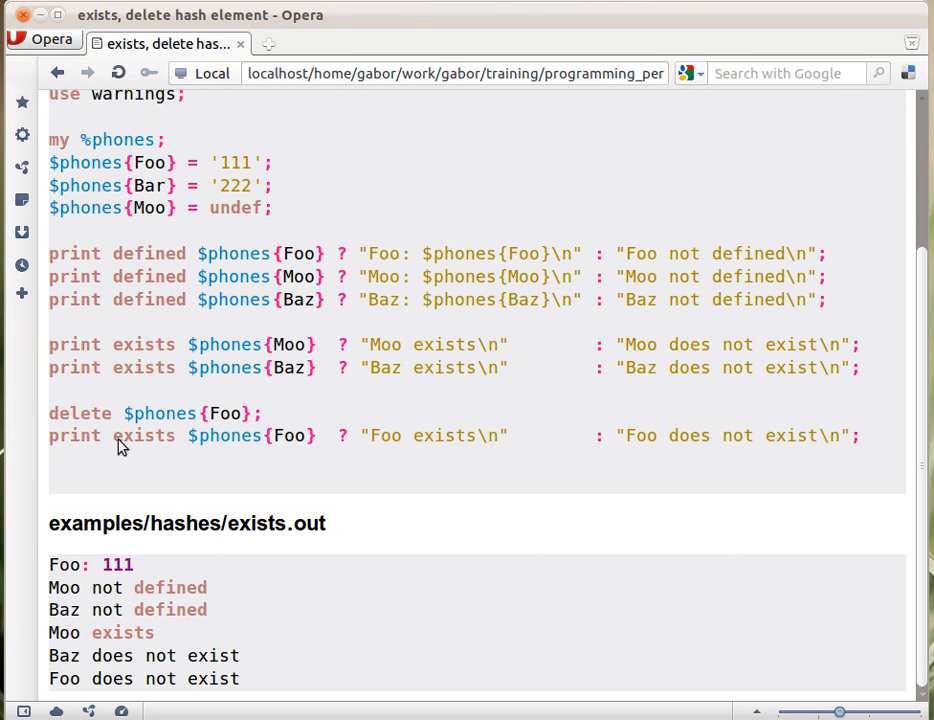
{"action": "mouse_move", "coordinate": [88, 440]}
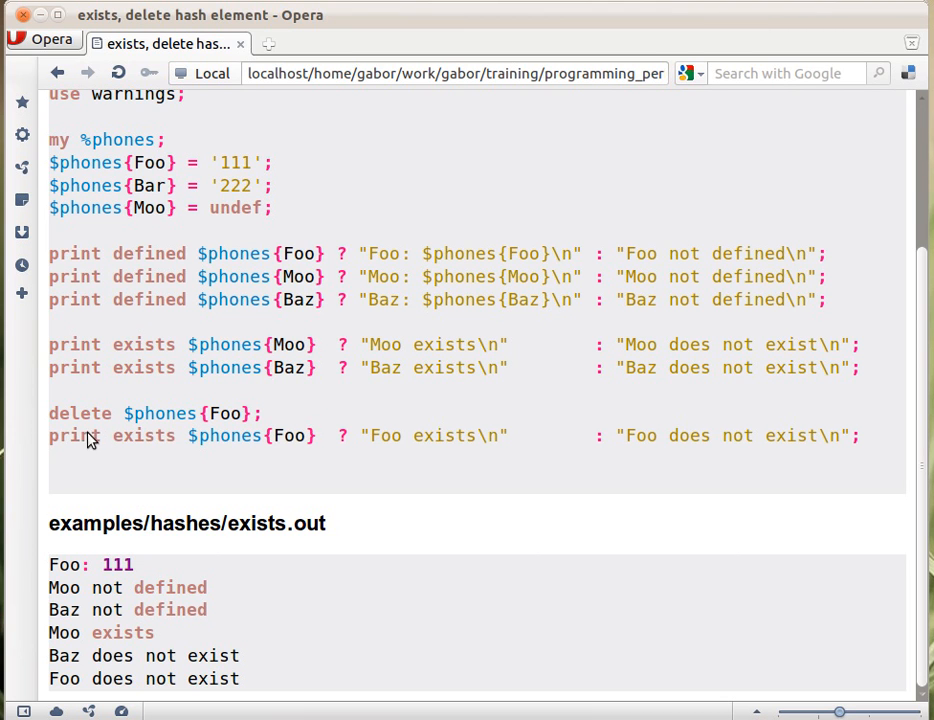
{"action": "mouse_move", "coordinate": [99, 696]}
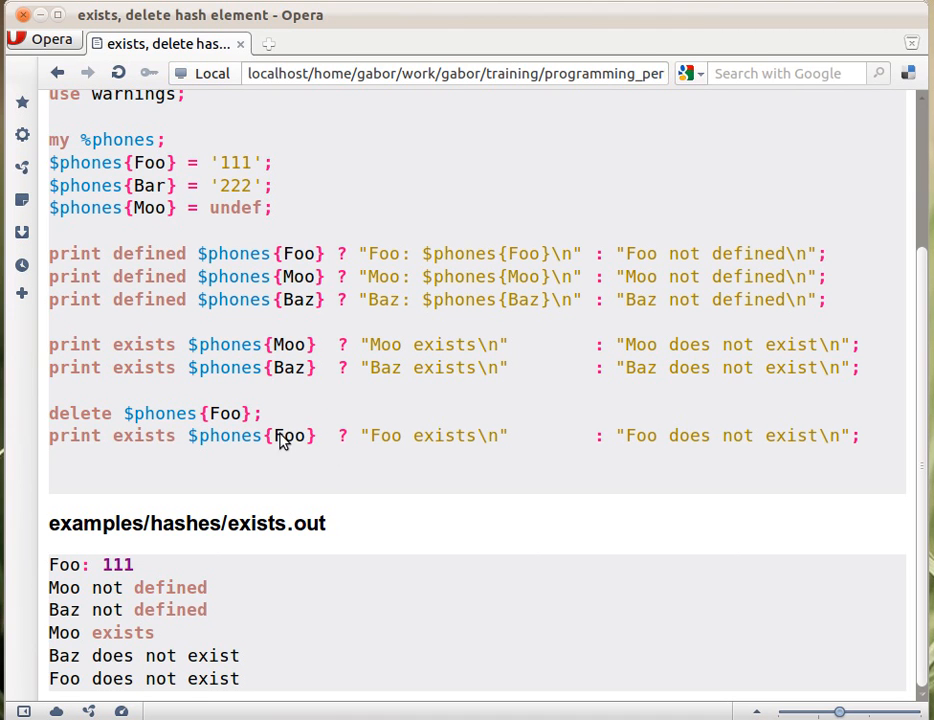
{"action": "mouse_move", "coordinate": [588, 316]}
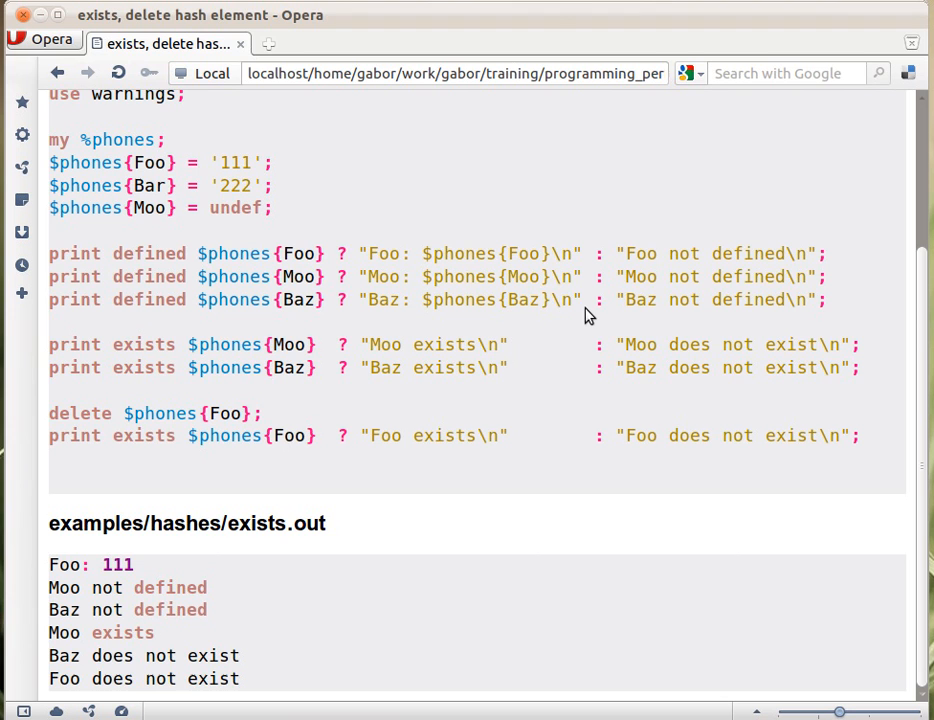
{"action": "mouse_move", "coordinate": [419, 227]}
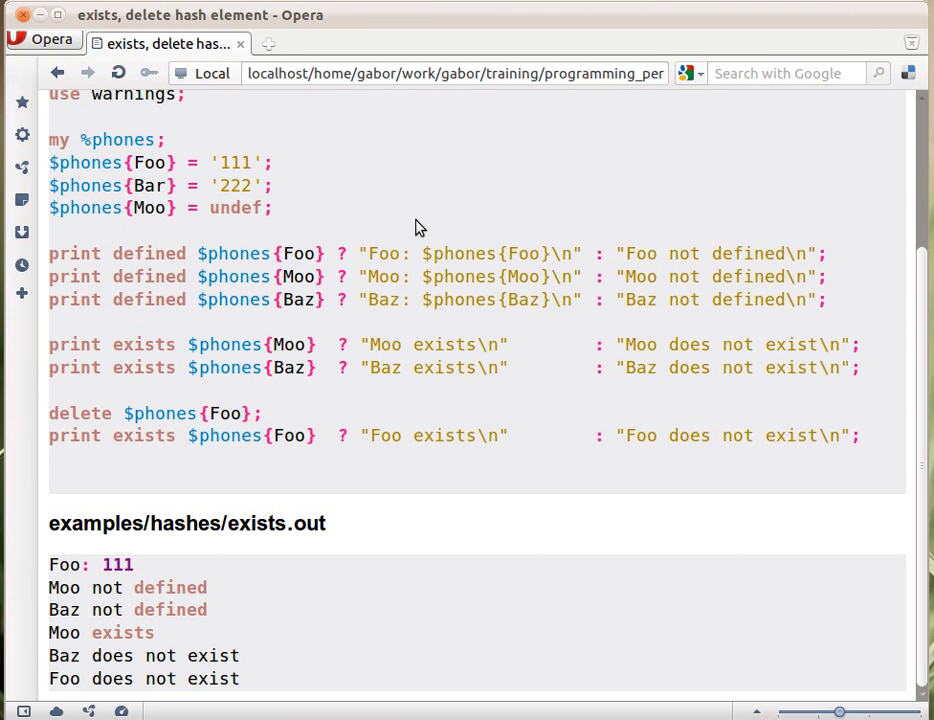
{"action": "mouse_move", "coordinate": [585, 172]}
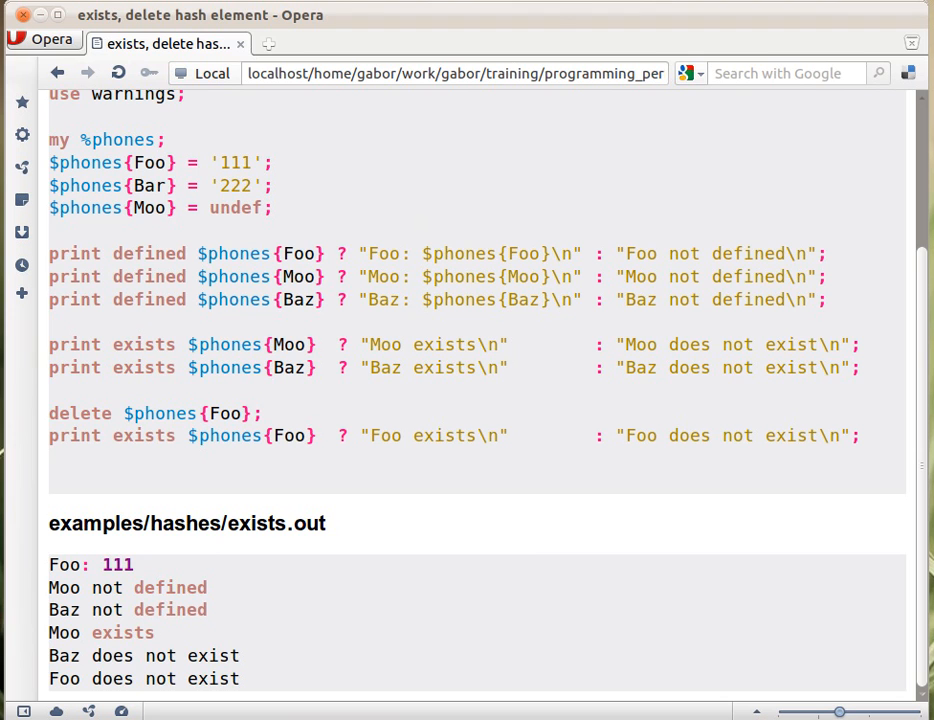
{"action": "mouse_move", "coordinate": [920, 302]}
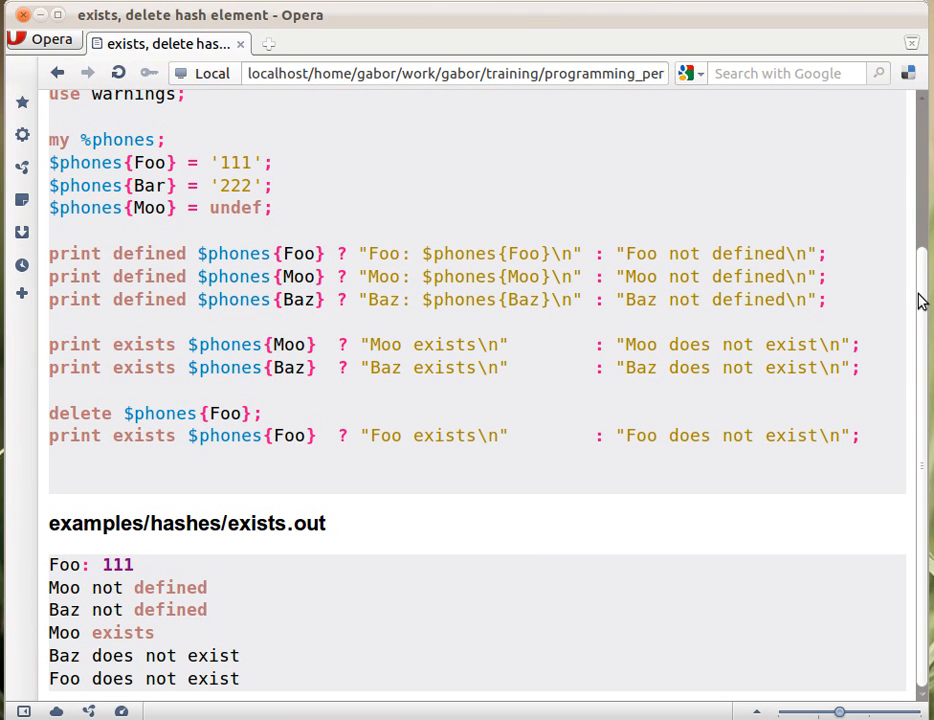